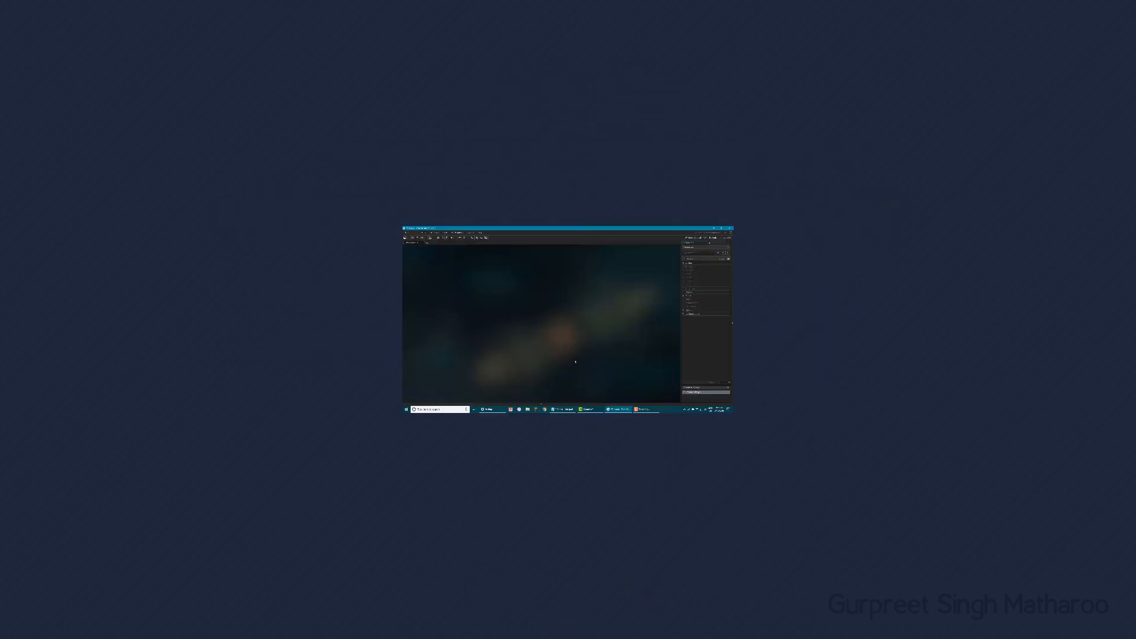
- Create a new object under Objects, then expand Rooms to reveal room0
right_click(736, 211)
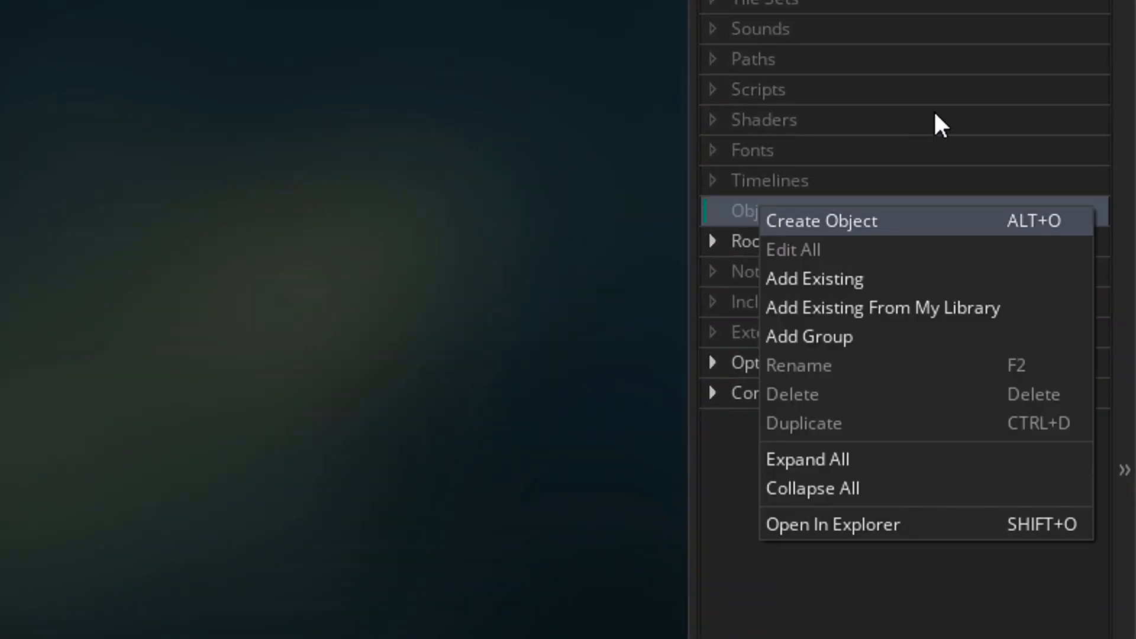
left_click(822, 220)
type("oPlayer")
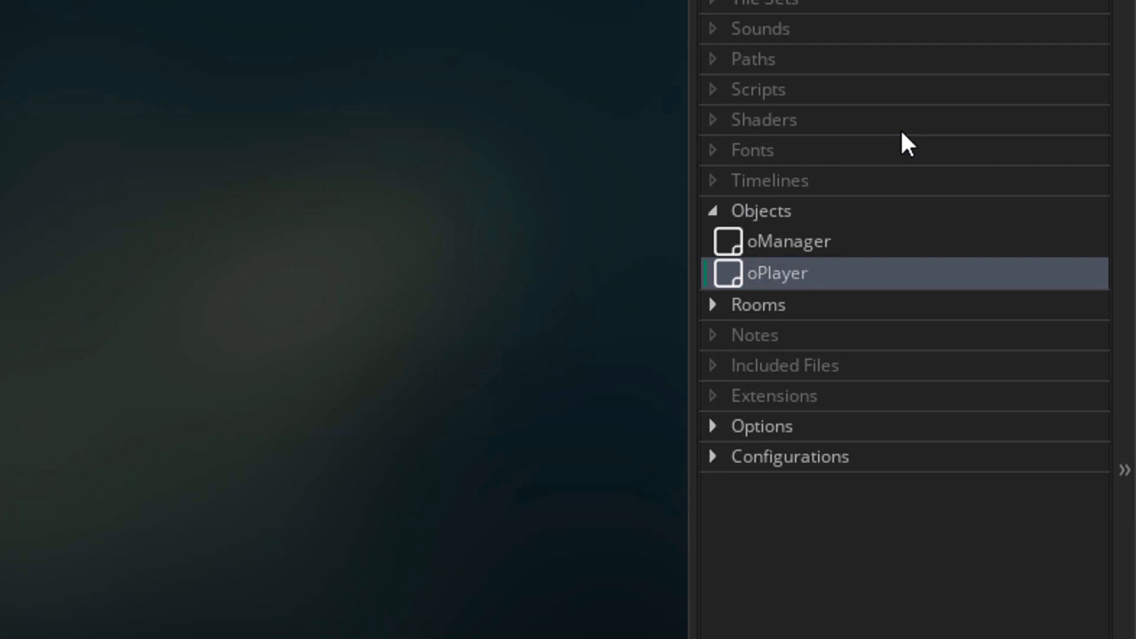
left_click(758, 304)
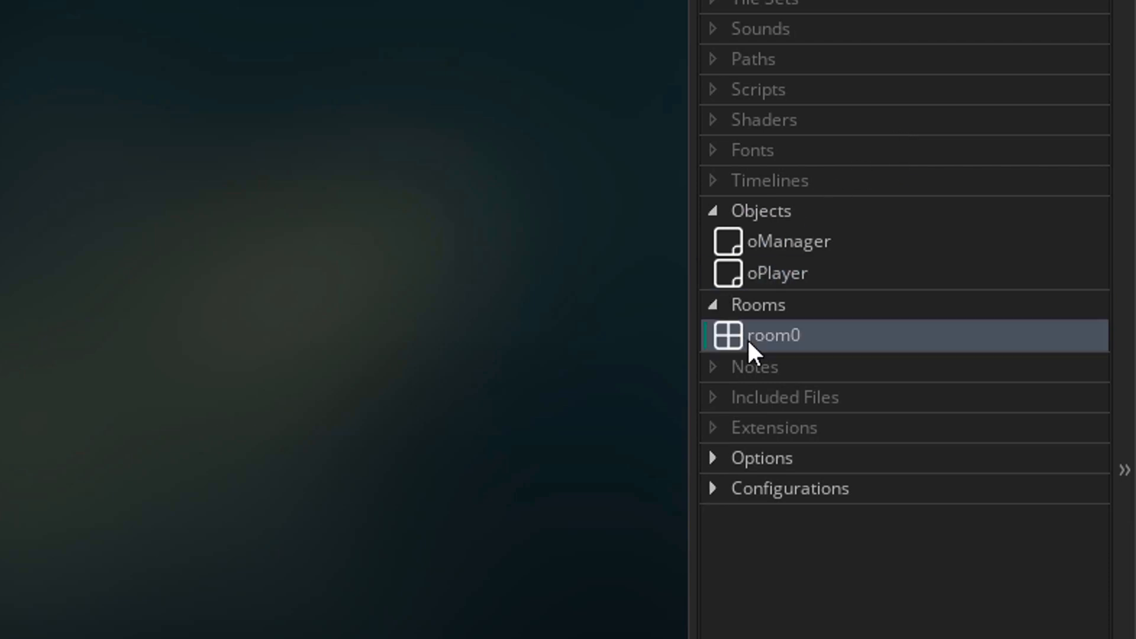
- Open room0 and set its size to 720 by 1280
double_click(771, 335)
type("7")
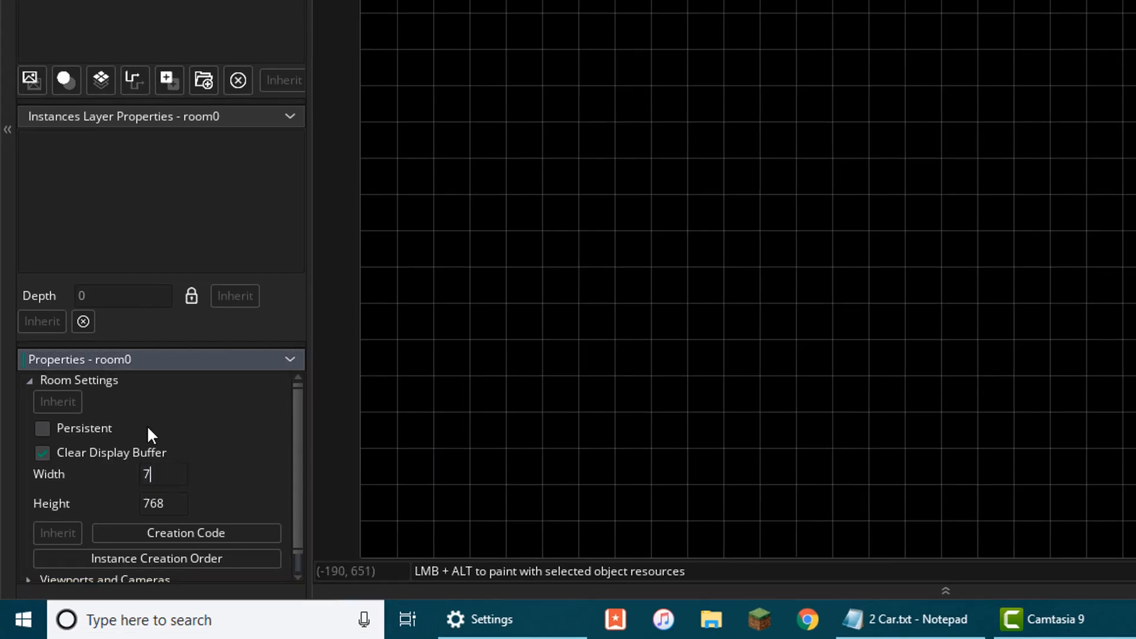
type("1280")
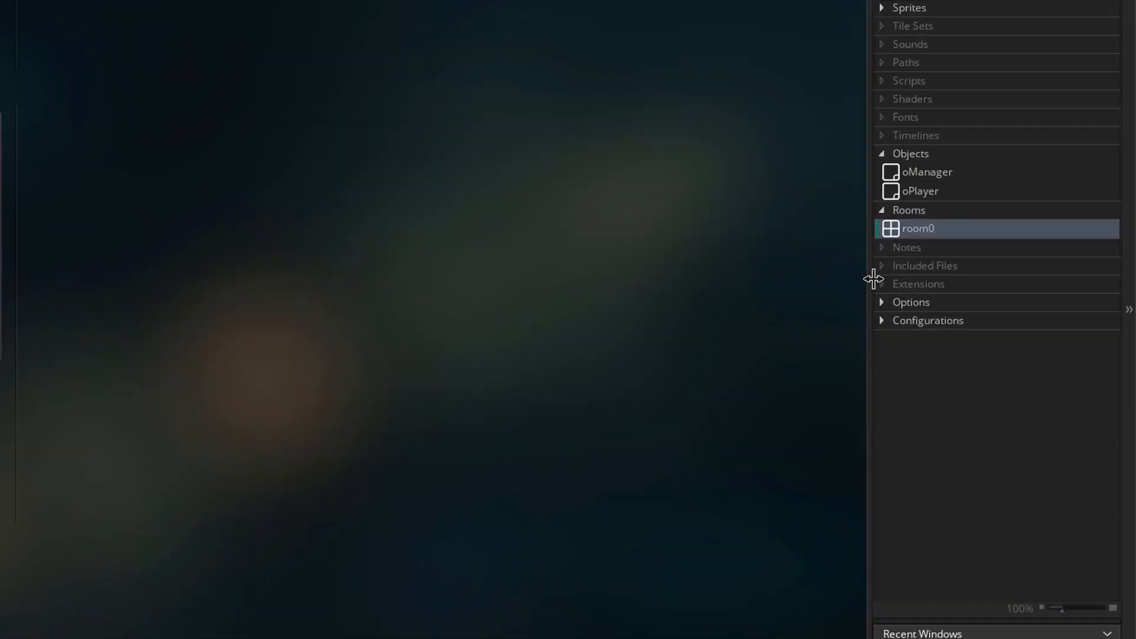
- Set Game frames per second to 60 in the Main options, then apply and confirm
left_click(910, 301)
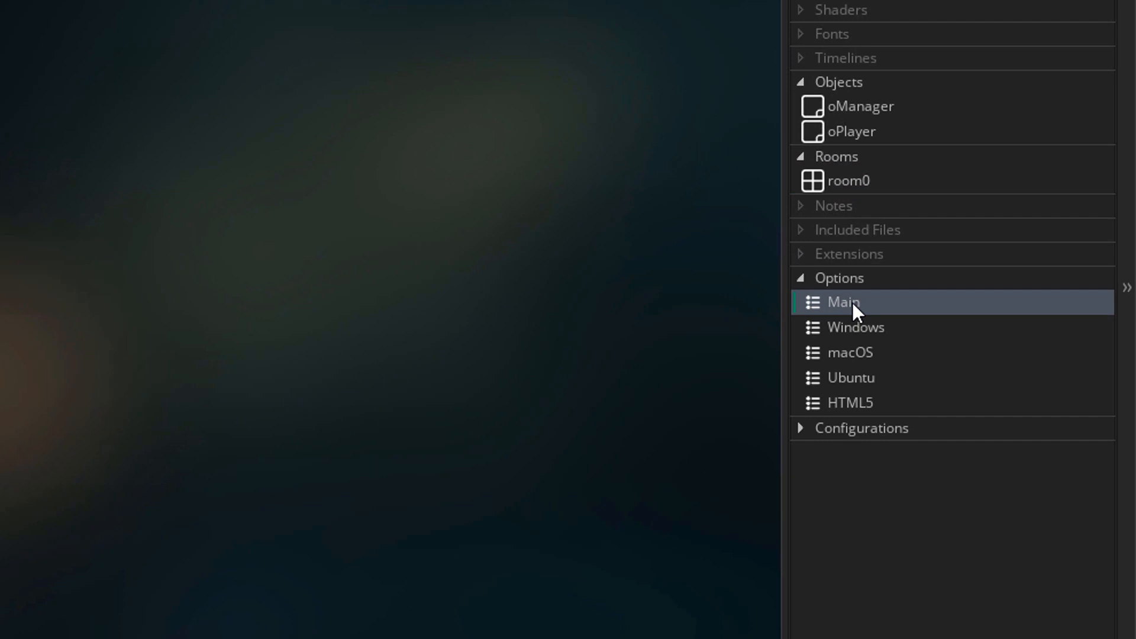
double_click(842, 302)
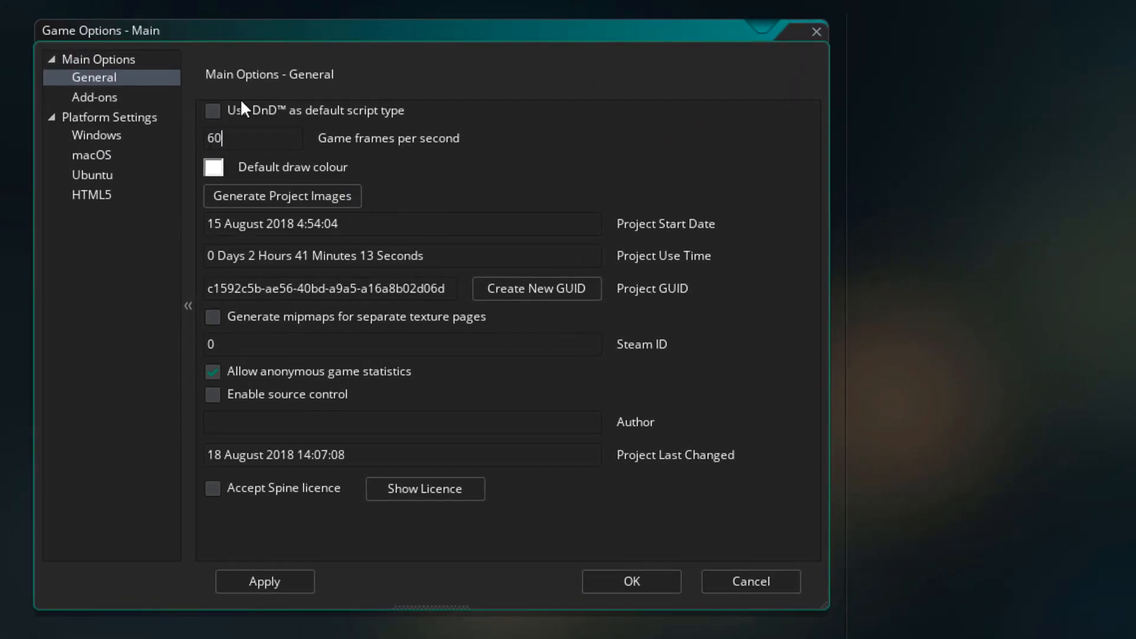
left_click(264, 581)
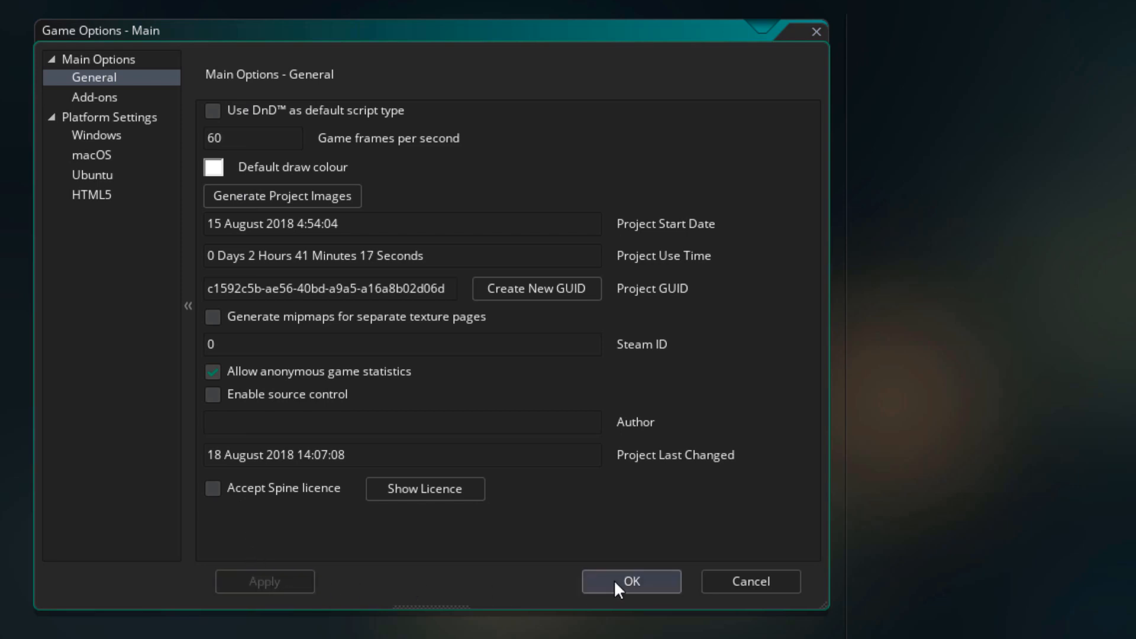
left_click(629, 581)
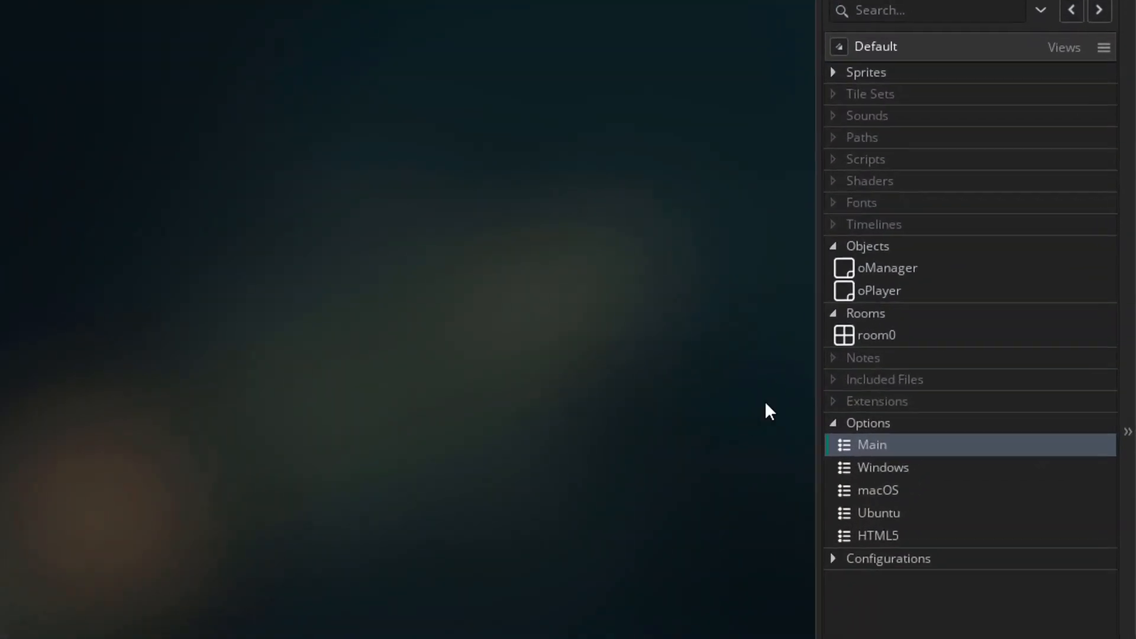
- Add a Create event to oManager that spawns oPlayer at mid-width, 85% down
double_click(884, 268)
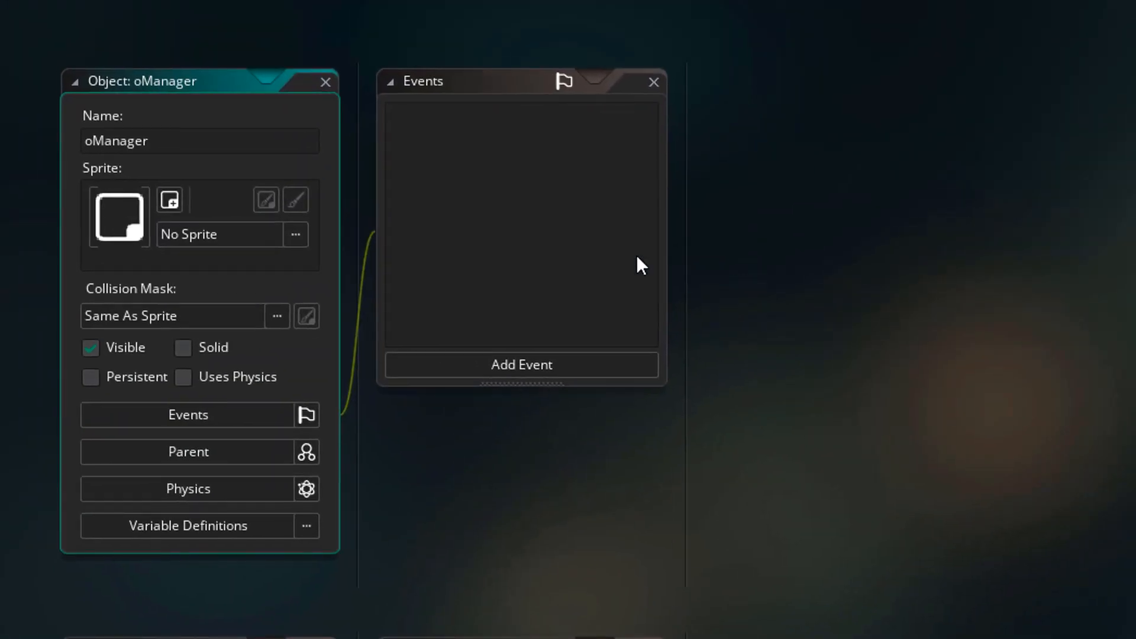
left_click(520, 364)
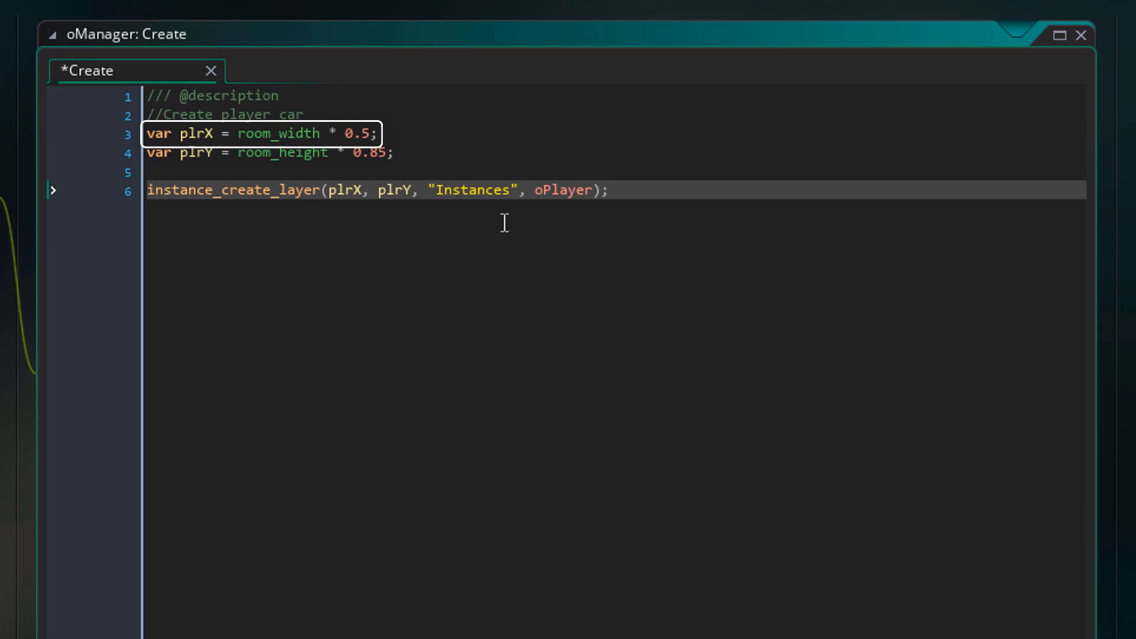
left_click(609, 190)
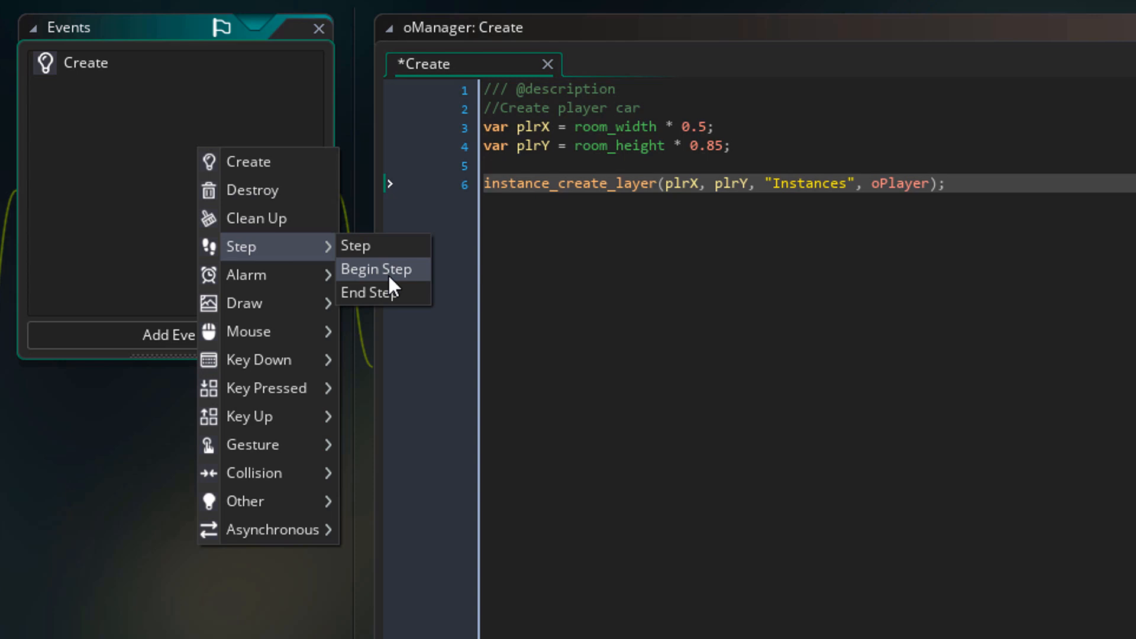
- Dismiss the event menu and bring up the oPlayer object editor
left_click(376, 269)
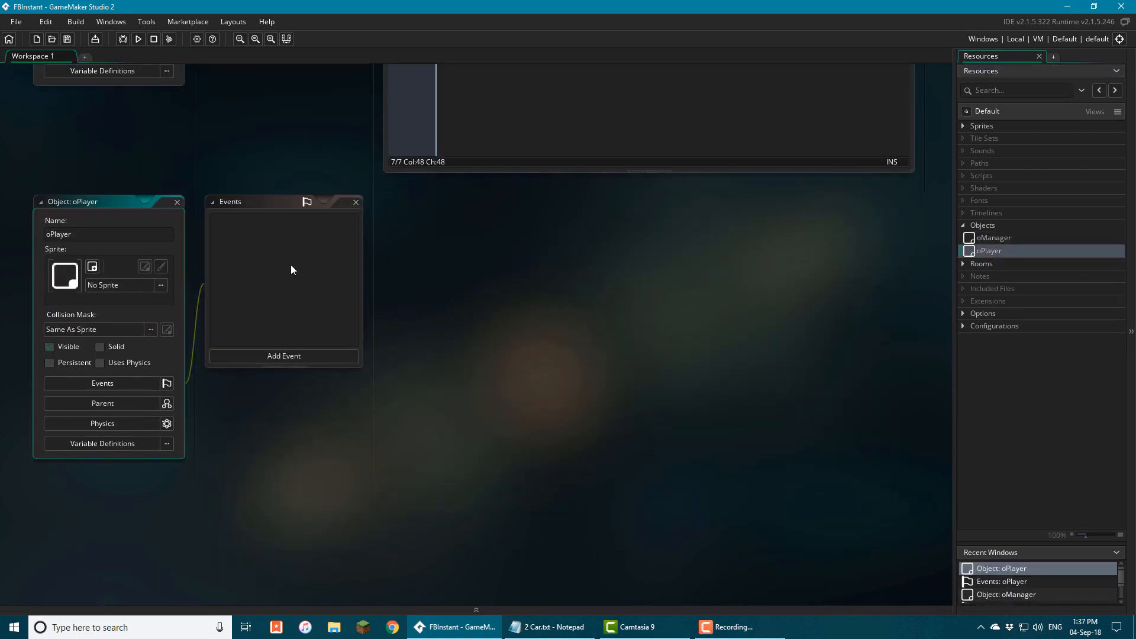
- Assign sprite sPlayer to oPlayer and add a Create event setting turnAmount = 100
left_click(160, 284)
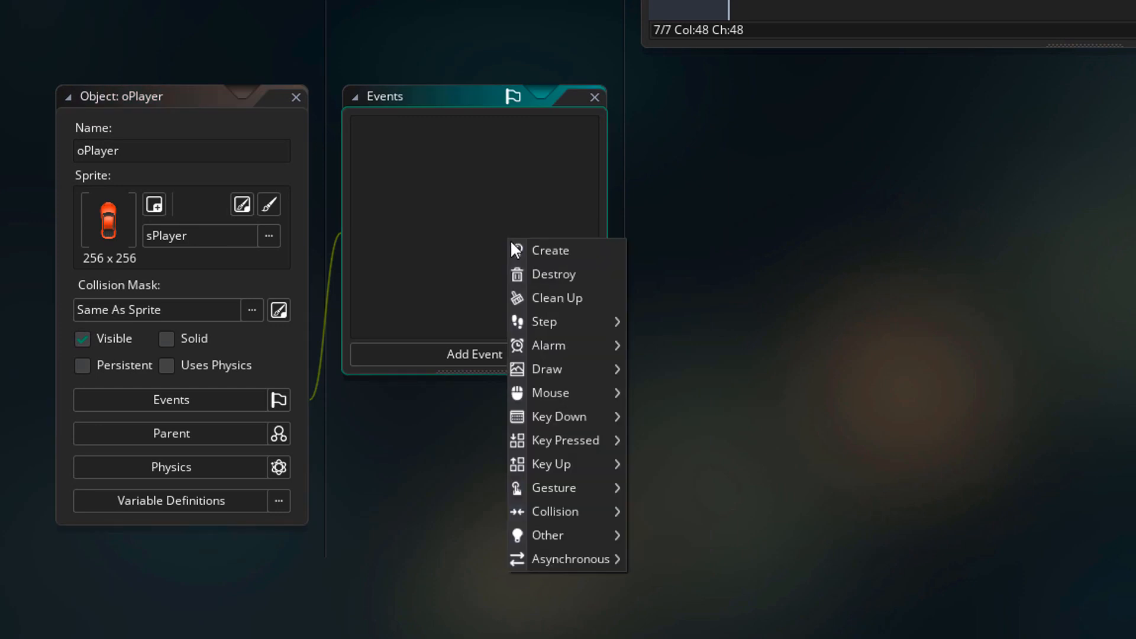
left_click(551, 249)
type("turnAmount = 100;")
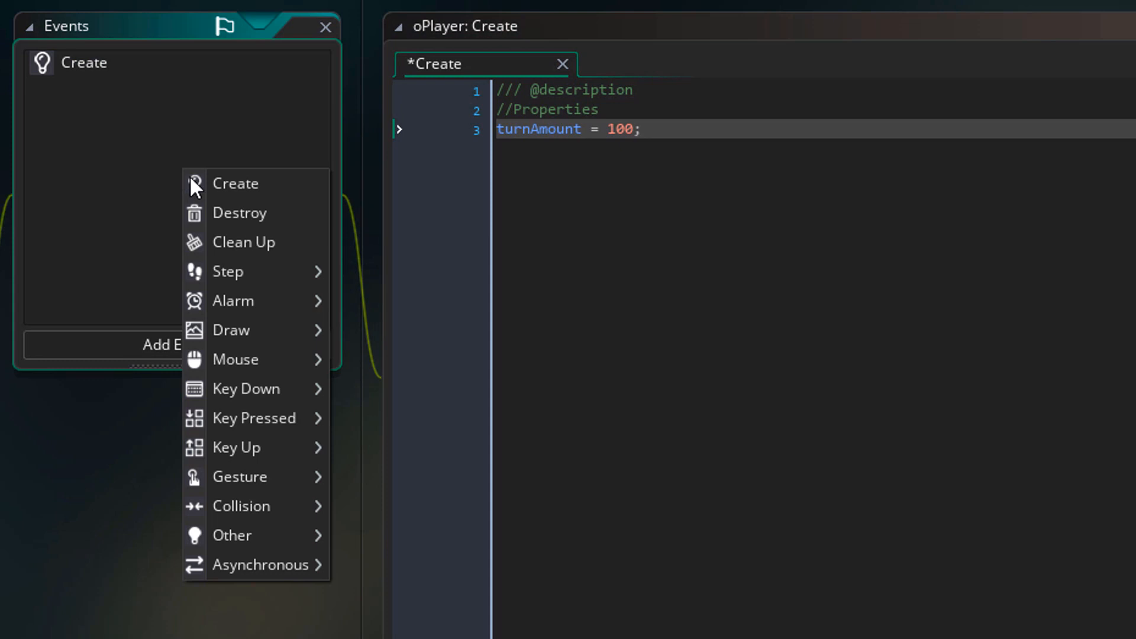
- Add oPlayer's Step event code, then open room0 in the Room Editor
left_click(227, 271)
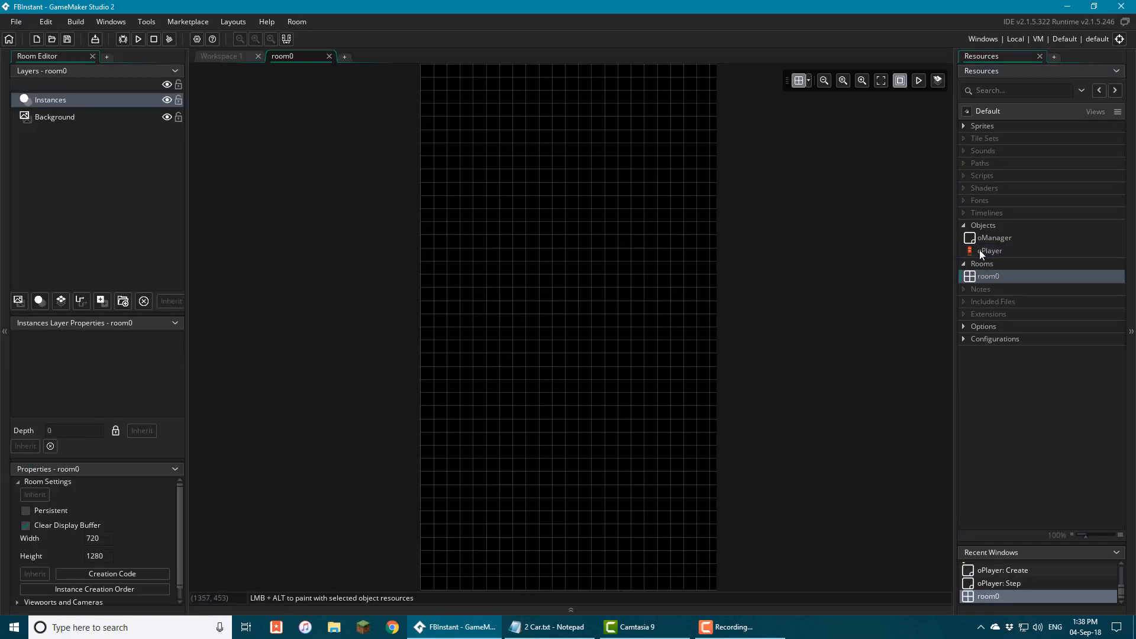
- Place an oManager instance in room0 and run the game in a test window
left_click(996, 238)
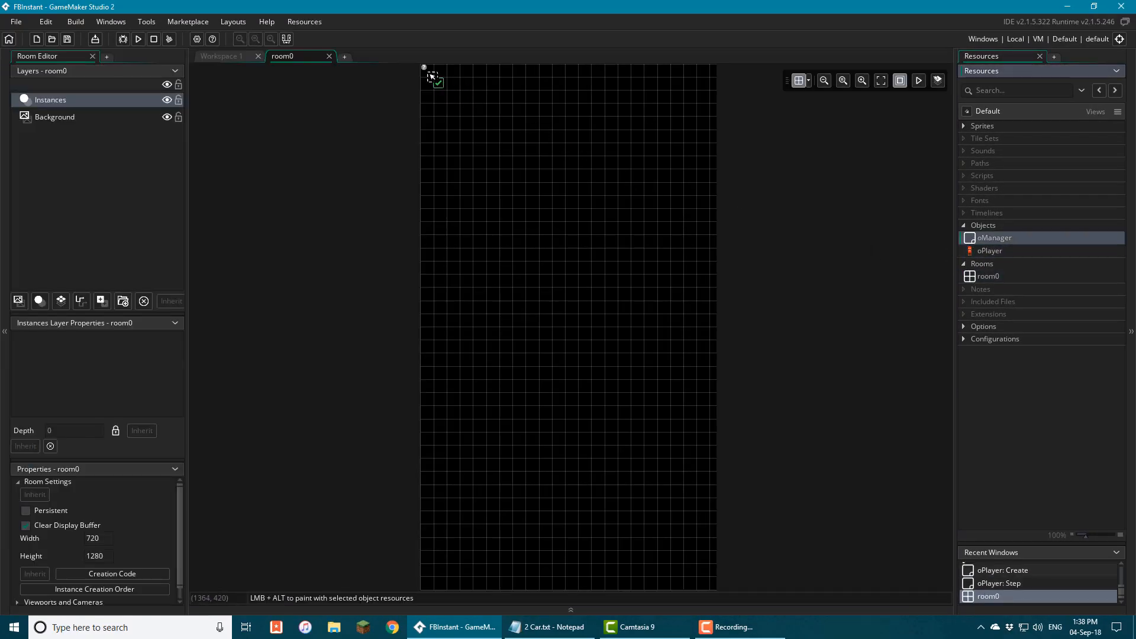
left_click(138, 39)
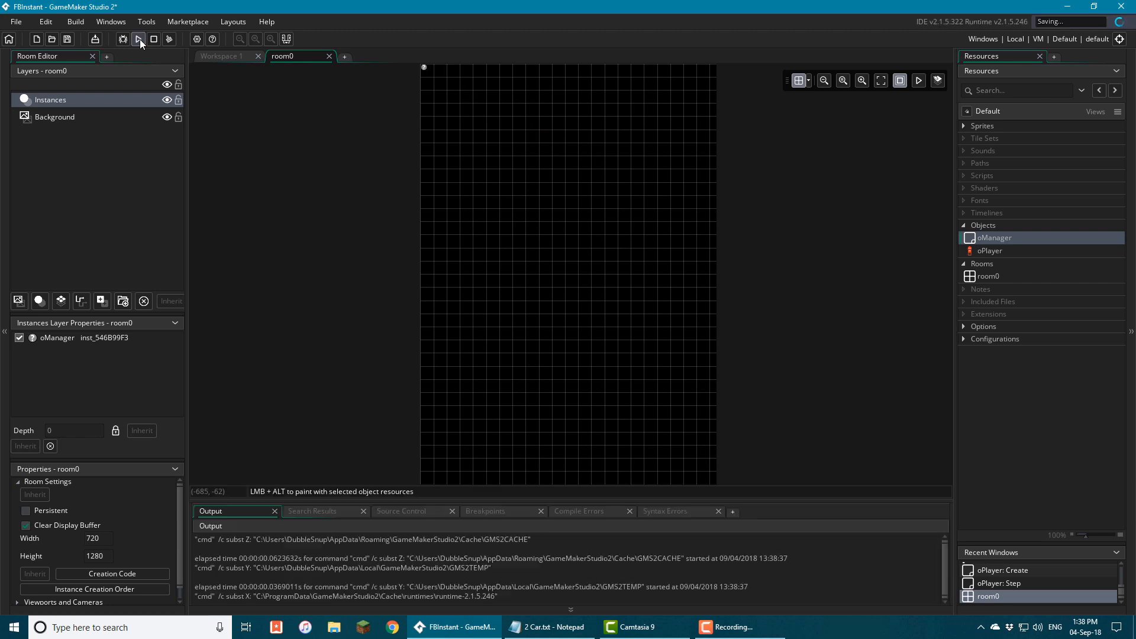
left_click(138, 39)
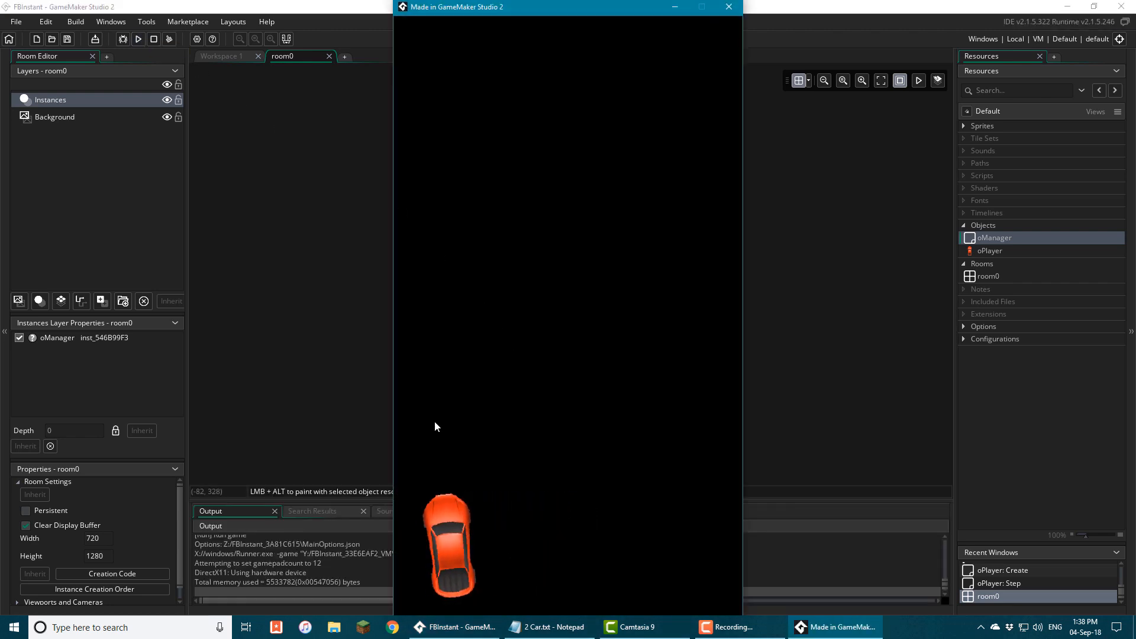